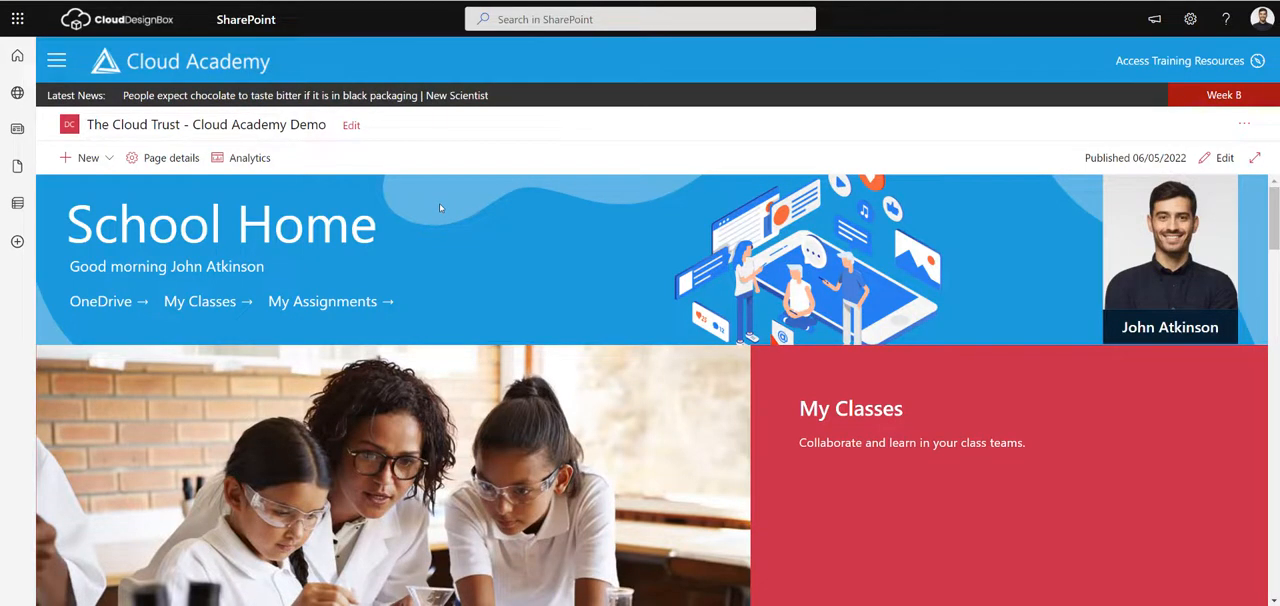
{"action": "mouse_move", "coordinate": [436, 212]}
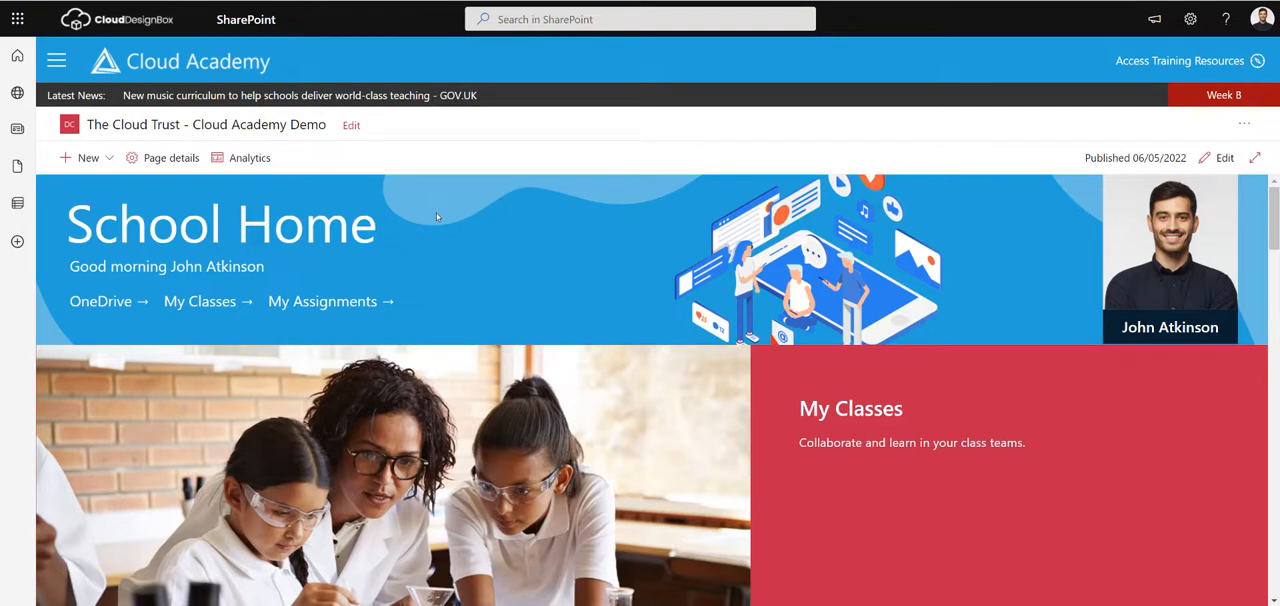
{"action": "mouse_move", "coordinate": [1216, 158]}
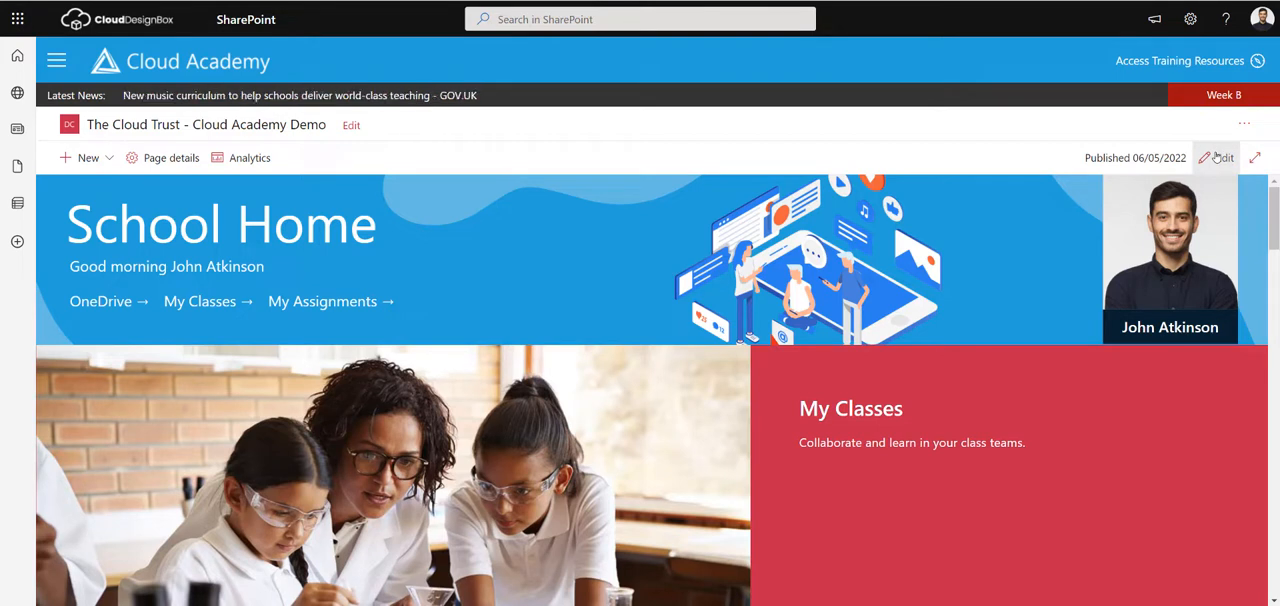
Switch the School Home page into editing mode and move below the class image.
{"action": "left_click", "coordinate": [1220, 158]}
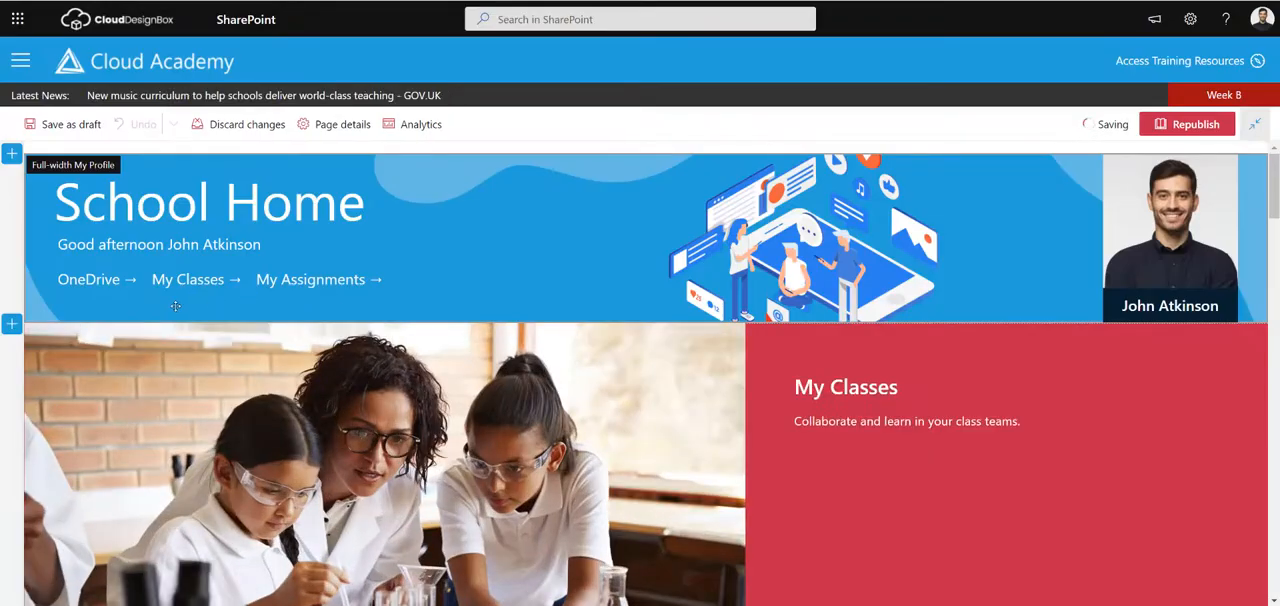
{"action": "scroll", "scroll_direction": "down", "scroll_amount": 3}
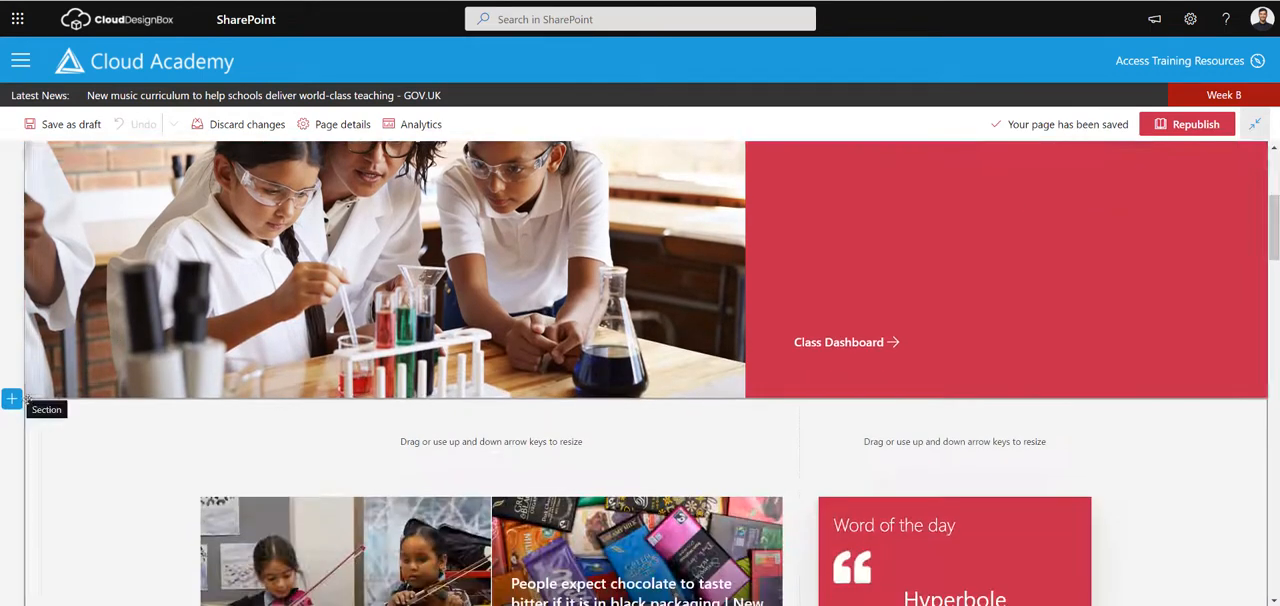
Add a new one-column section below the image and Class Dashboard.
{"action": "left_click", "coordinate": [12, 400]}
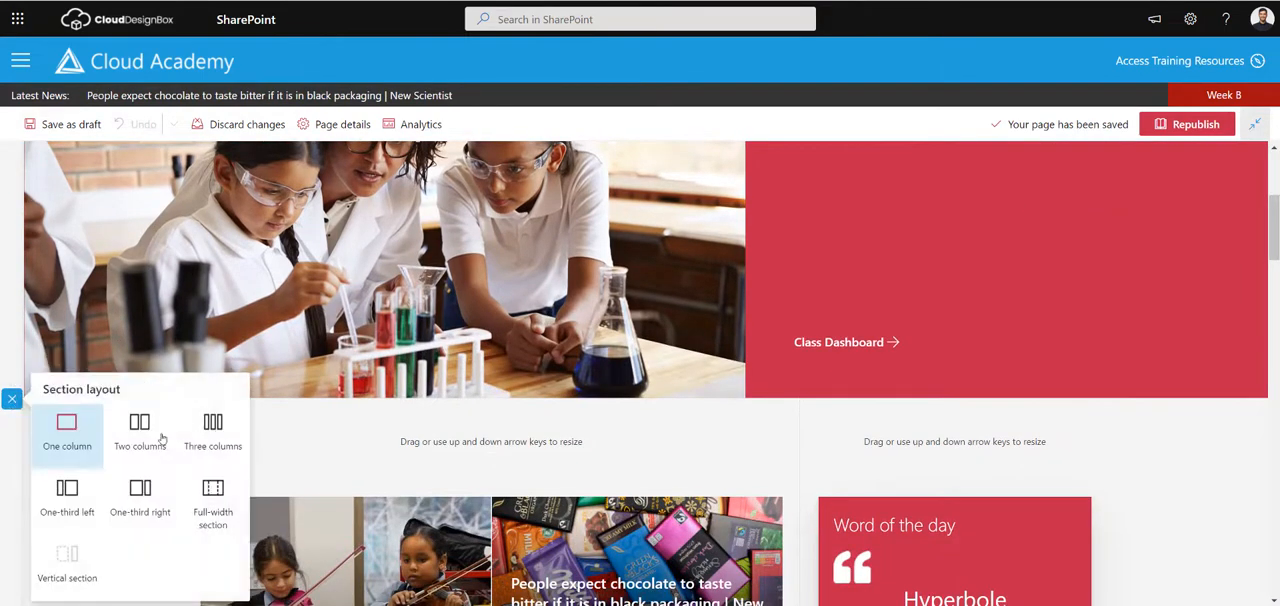
{"action": "left_click", "coordinate": [212, 498]}
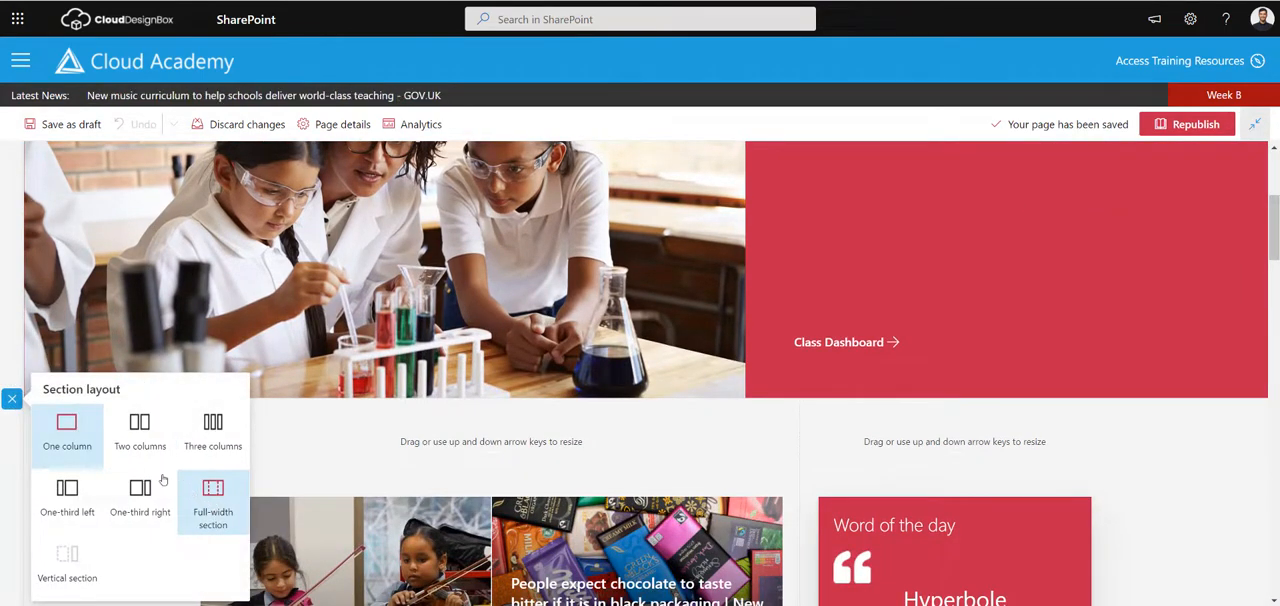
{"action": "left_click", "coordinate": [140, 498]}
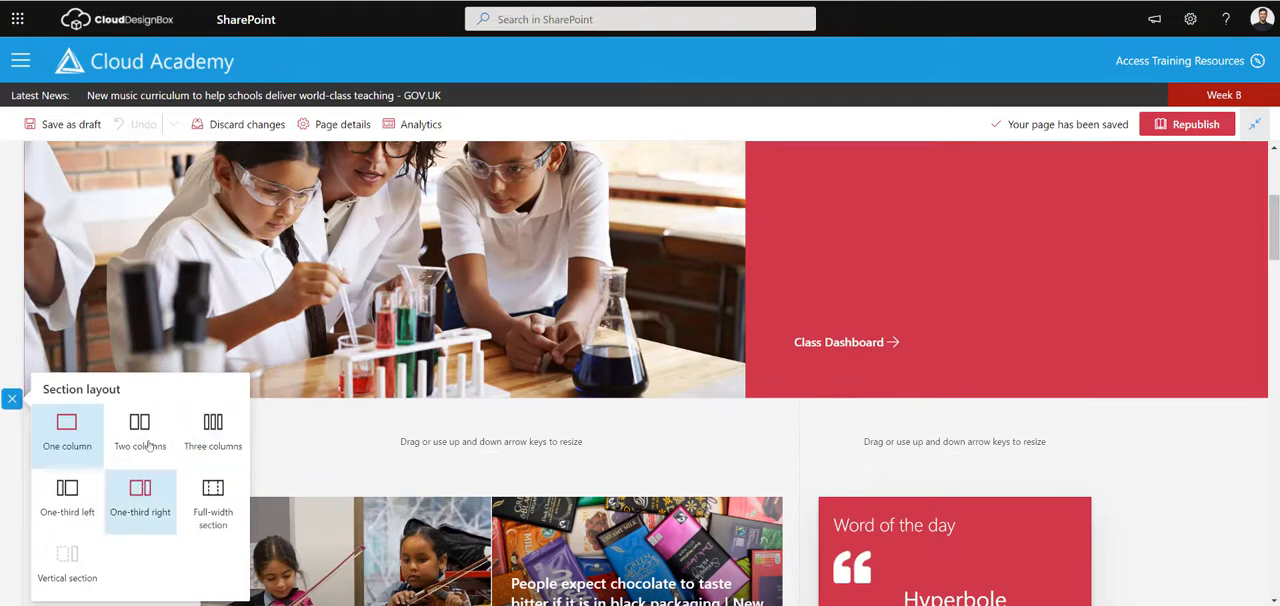
{"action": "left_click", "coordinate": [68, 430]}
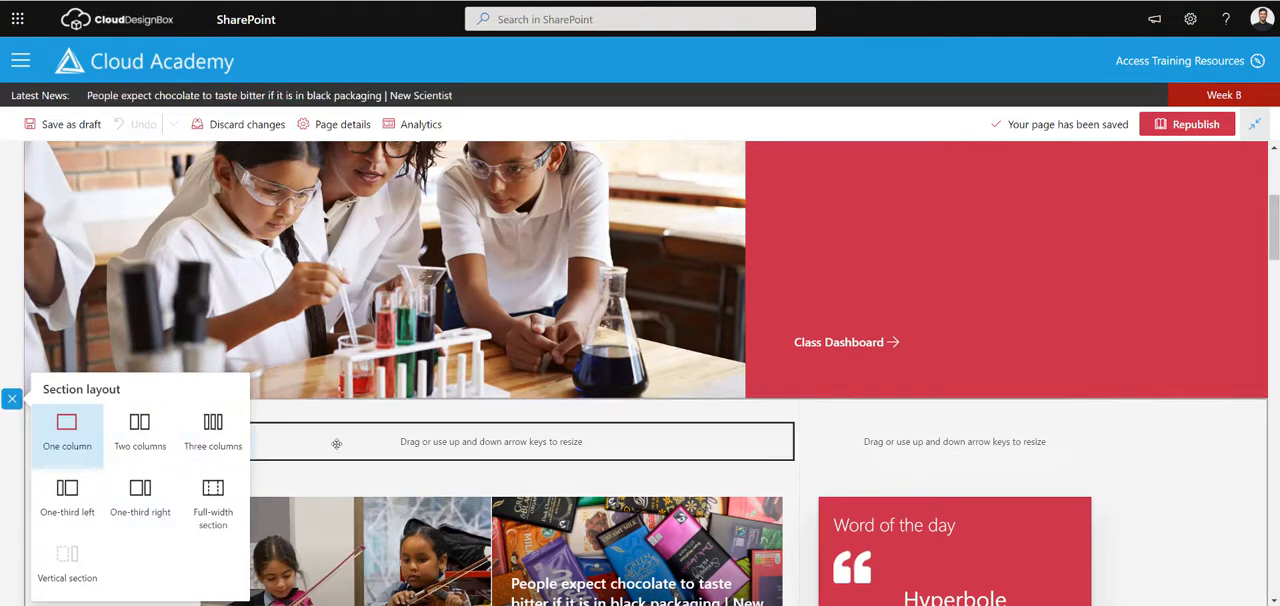
{"action": "left_click", "coordinate": [68, 428]}
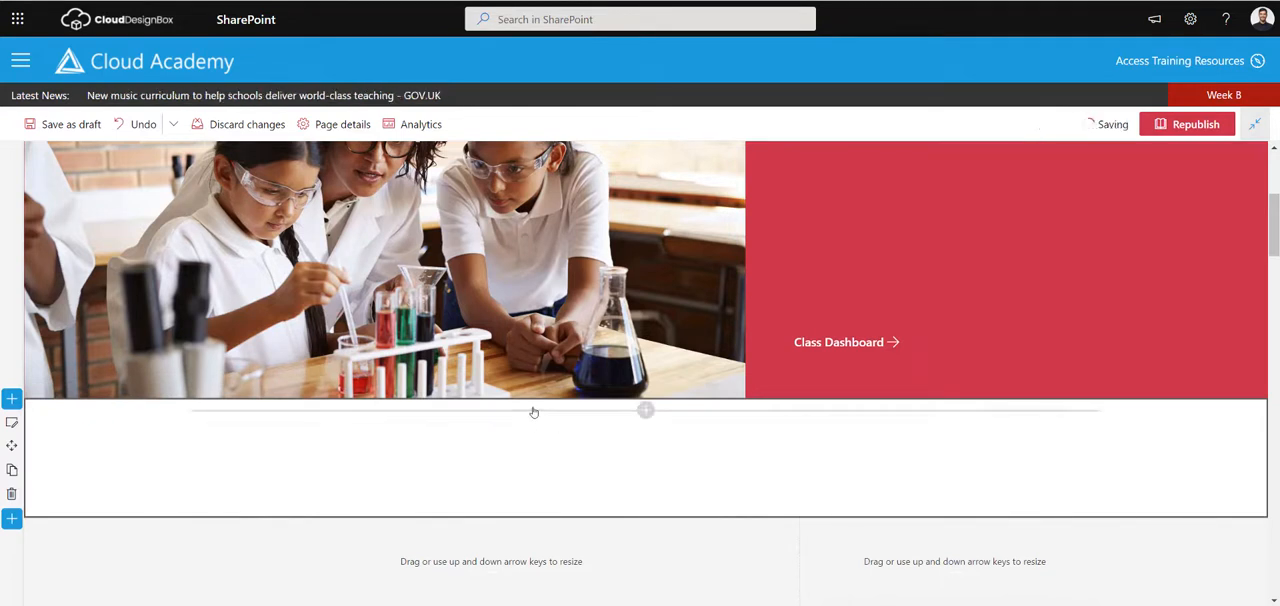
Fill the new section with the CDB Blog Posts web part, found by searching 'cdb'.
{"action": "left_click", "coordinate": [644, 410]}
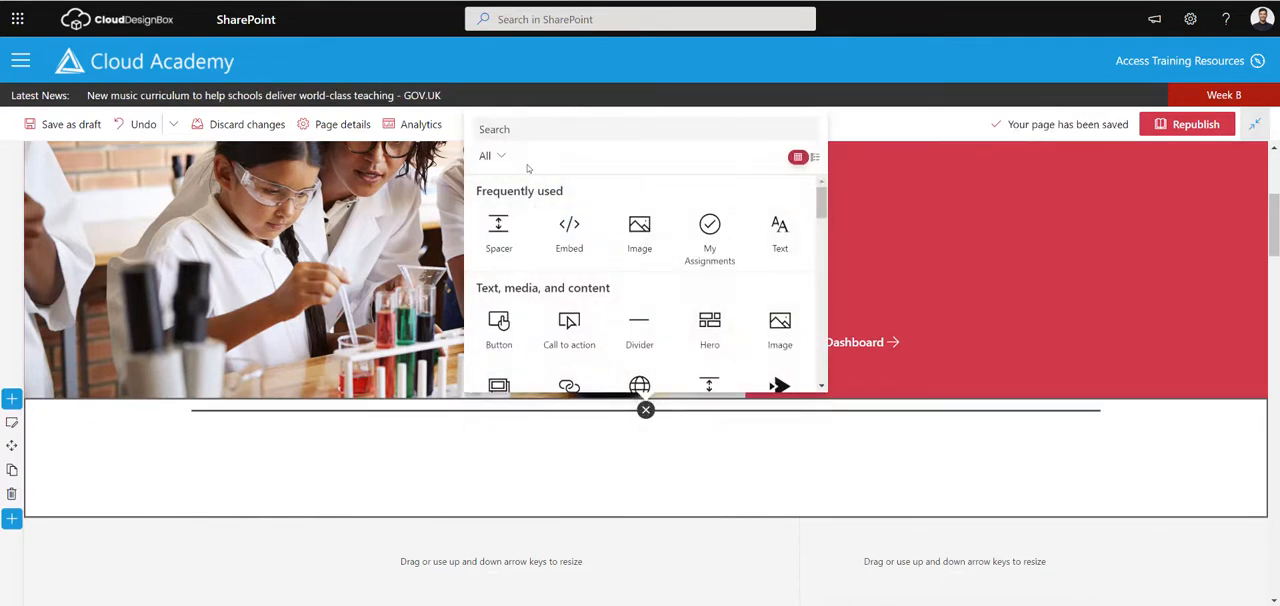
{"action": "type", "text": "cdb"}
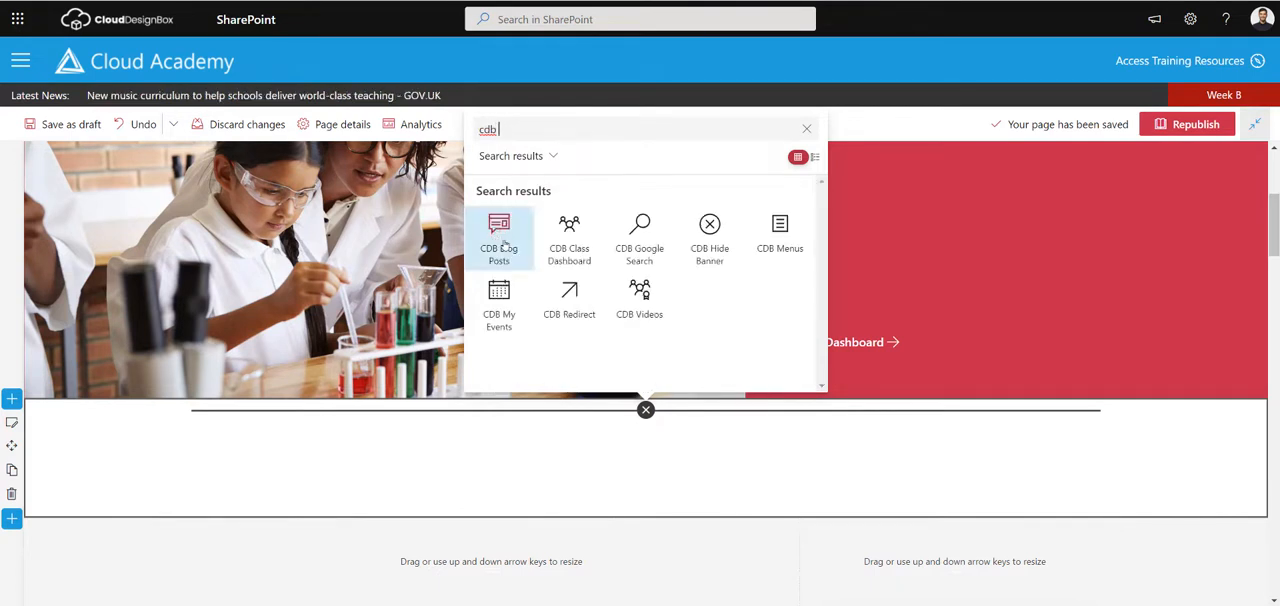
{"action": "left_click", "coordinate": [498, 240]}
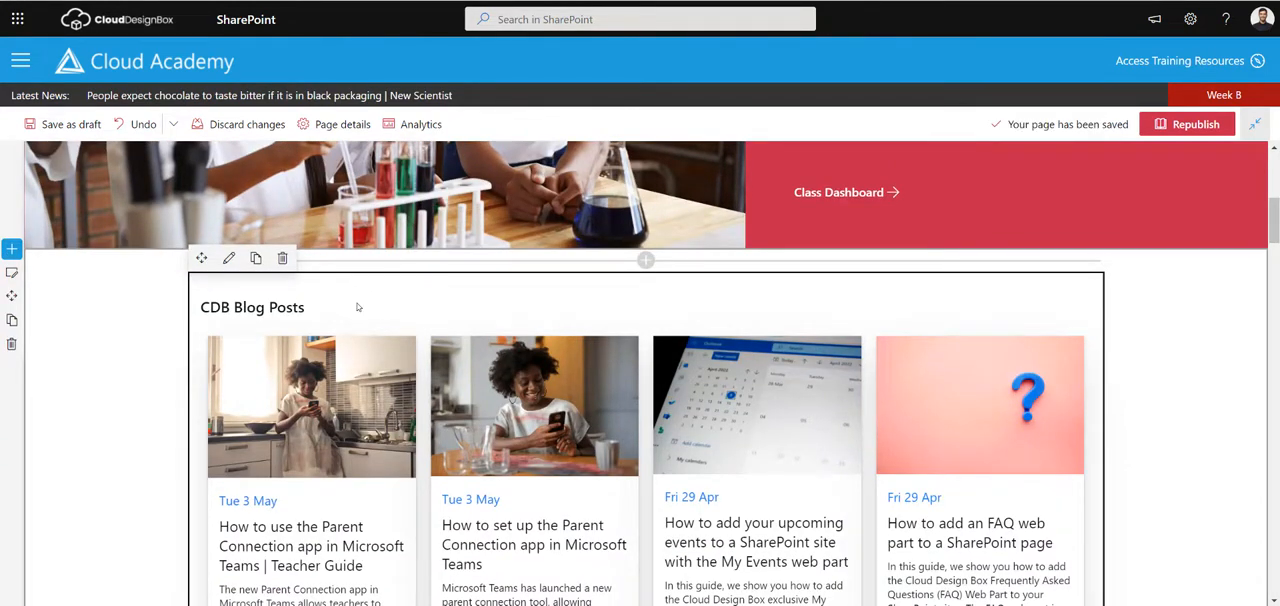
{"action": "scroll", "scroll_direction": "down", "scroll_amount": 3}
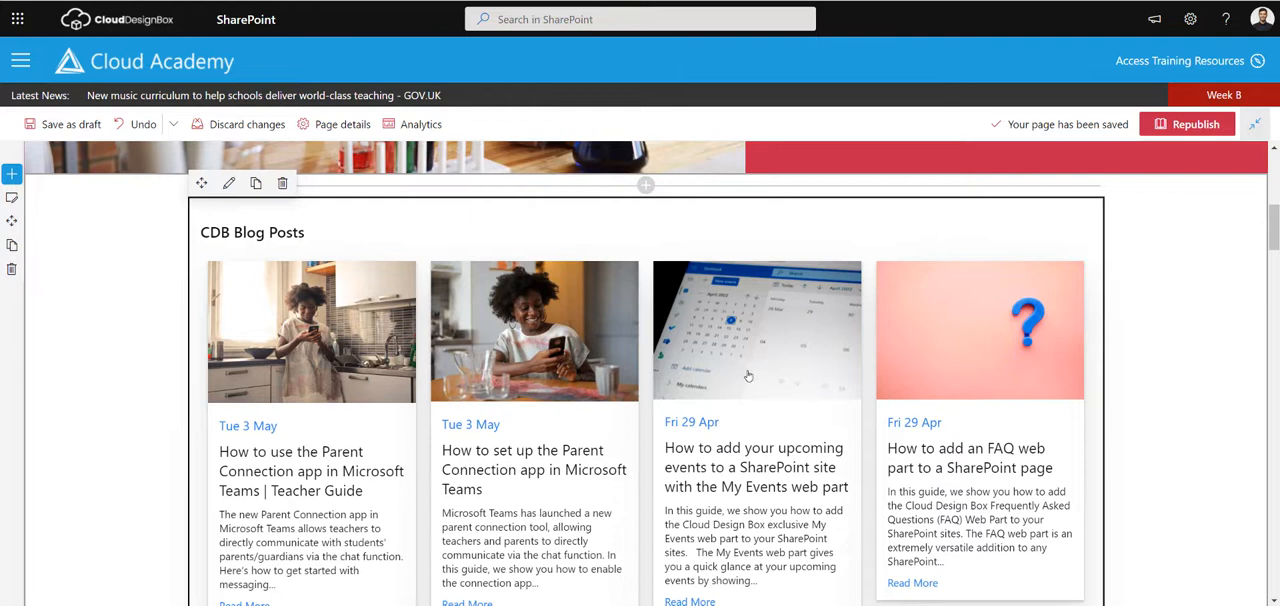
{"action": "mouse_move", "coordinate": [400, 348]}
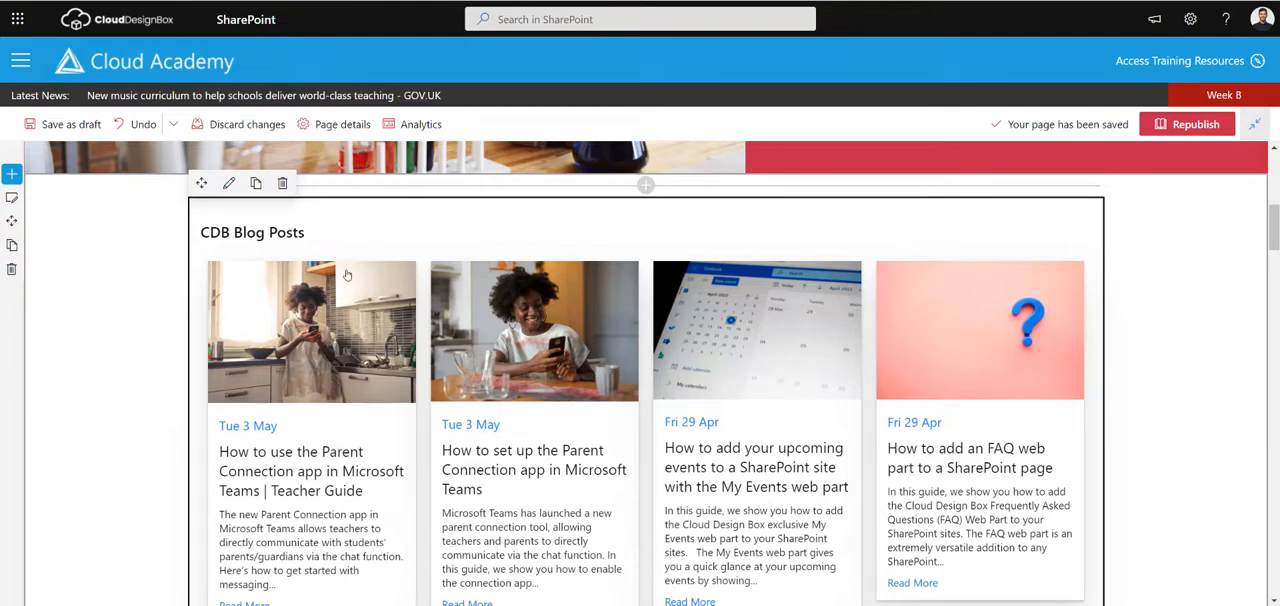
{"action": "mouse_move", "coordinate": [260, 208]}
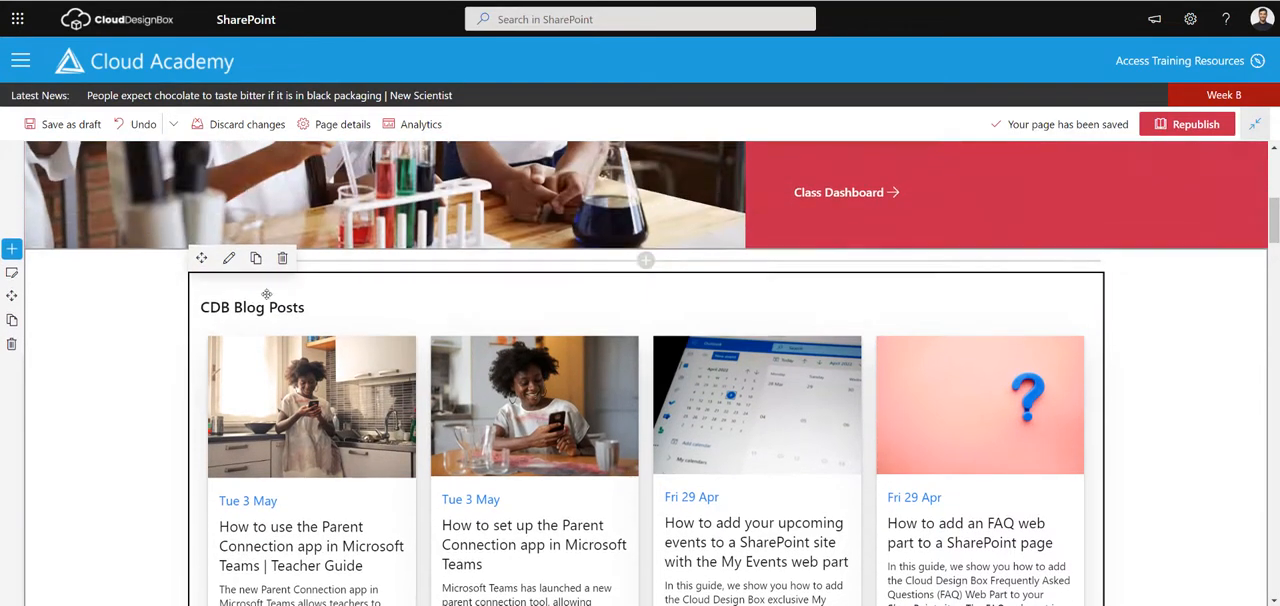
{"action": "mouse_move", "coordinate": [228, 258]}
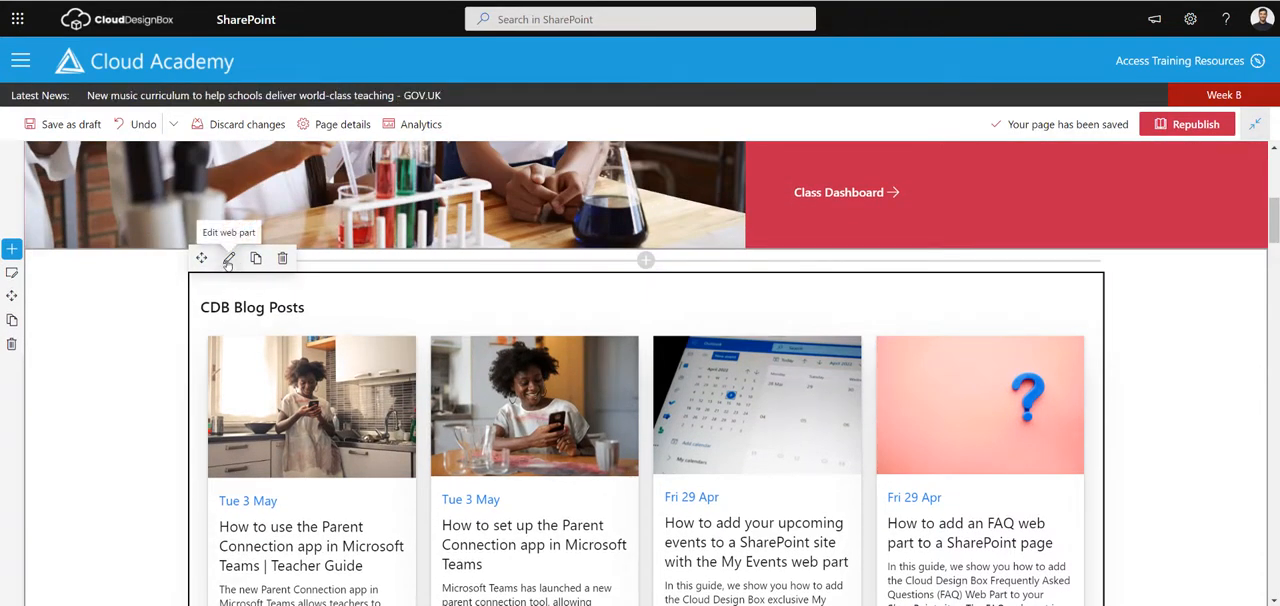
In the web part settings, try the Business News and Education News category filters.
{"action": "left_click", "coordinate": [228, 258]}
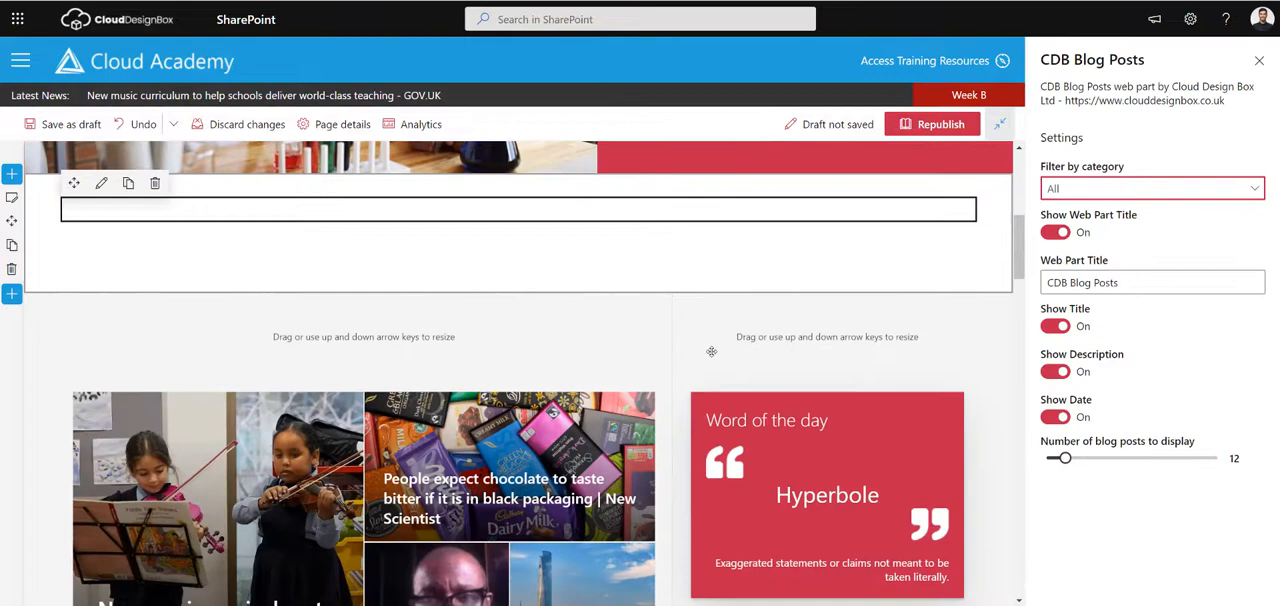
{"action": "left_click", "coordinate": [1150, 188]}
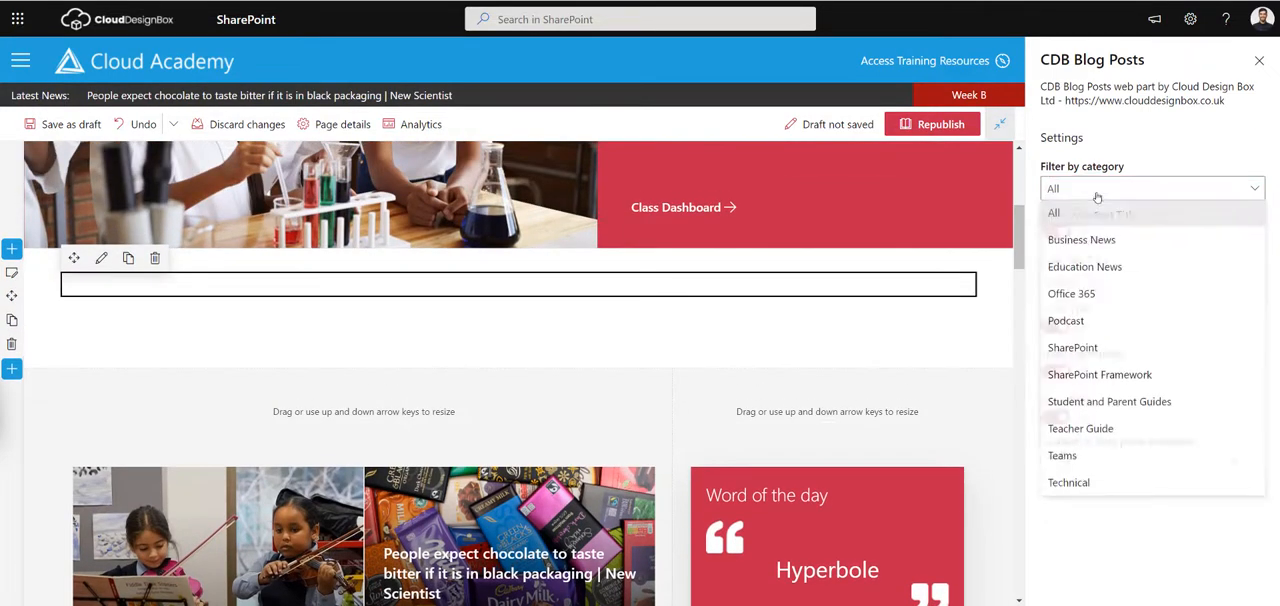
{"action": "left_click", "coordinate": [1080, 240]}
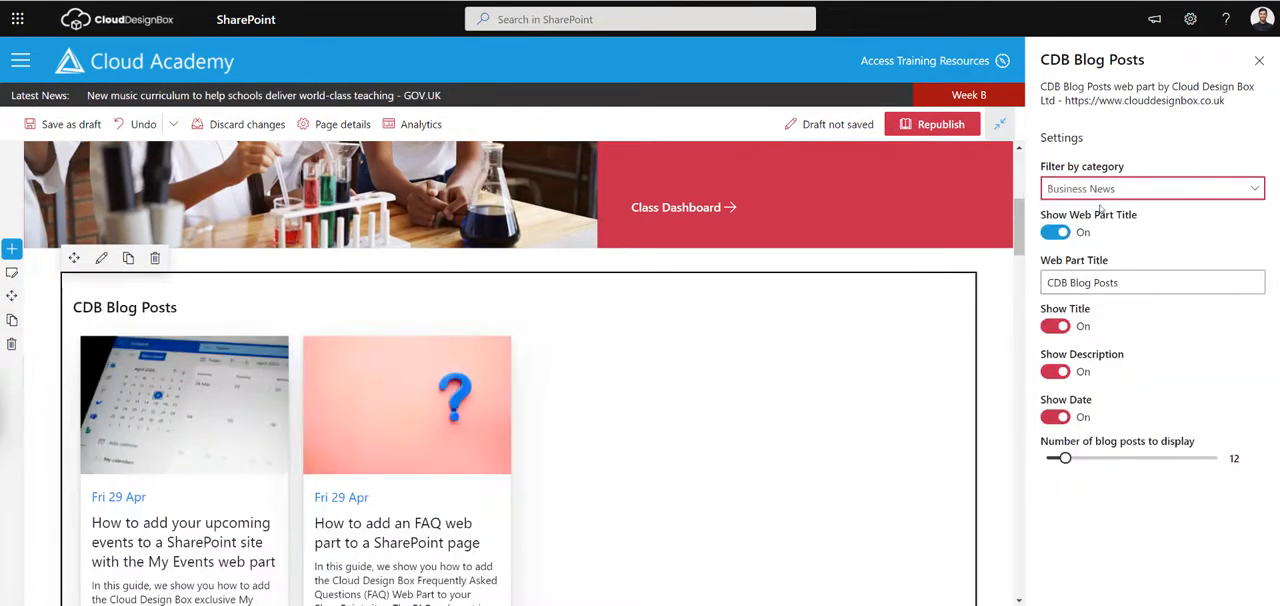
{"action": "left_click", "coordinate": [1150, 188]}
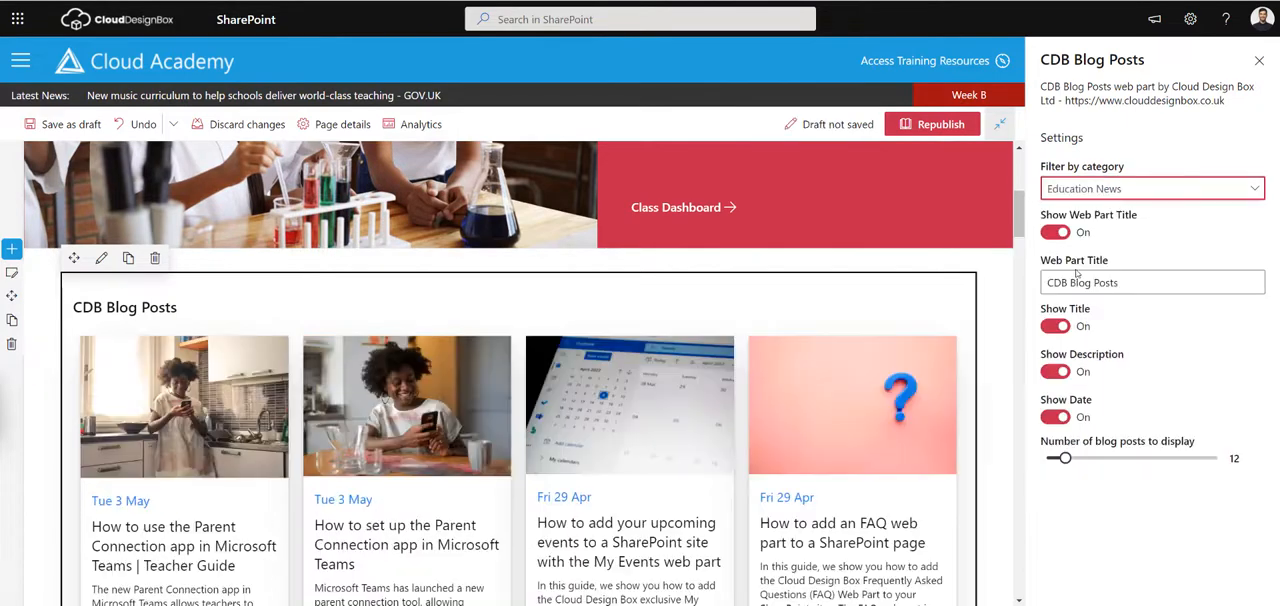
{"action": "left_click", "coordinate": [1150, 188]}
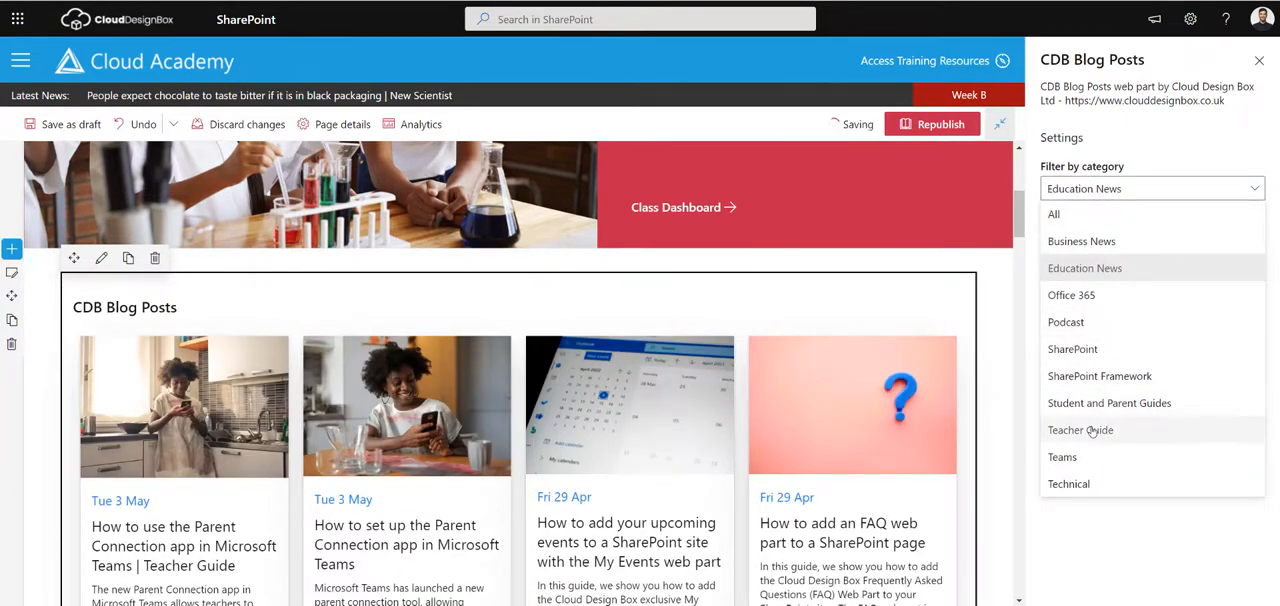
Cycle through Teacher Guide and Student and Parent Guides, then filter to Podcast.
{"action": "left_click", "coordinate": [1080, 428]}
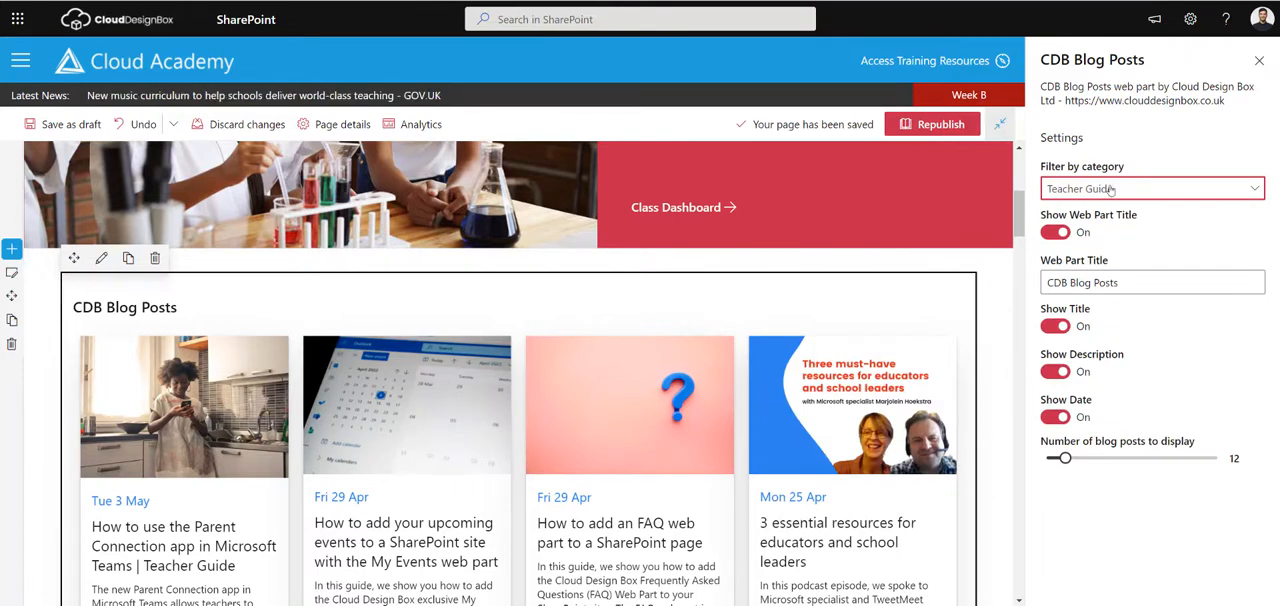
{"action": "left_click", "coordinate": [1150, 188]}
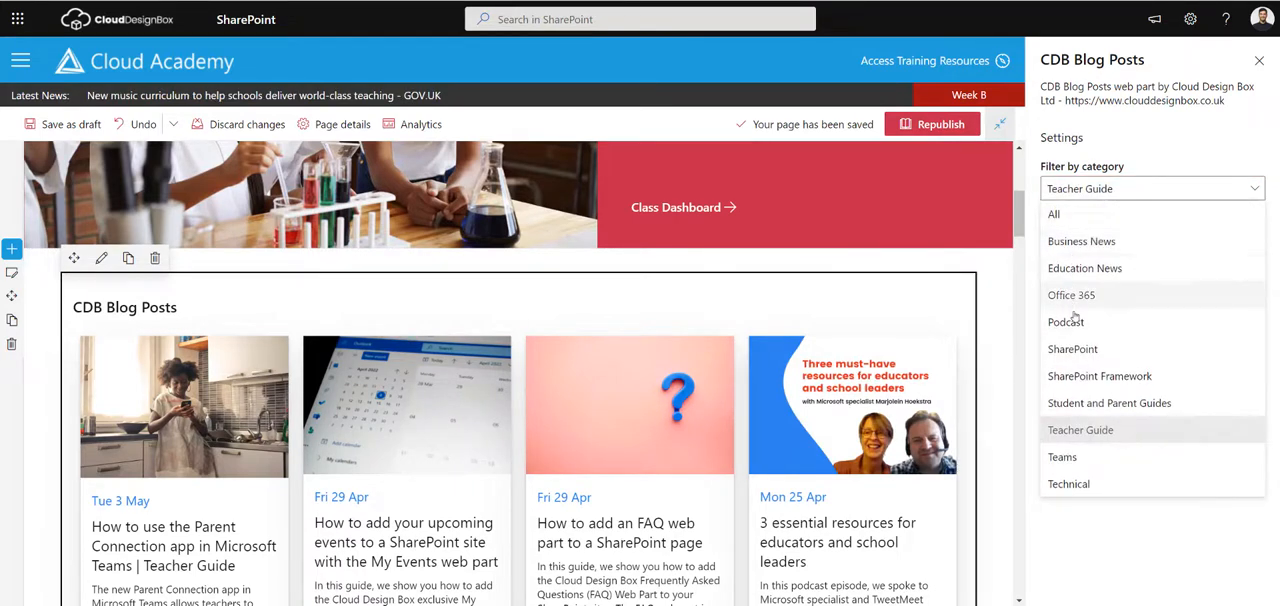
{"action": "left_click", "coordinate": [1108, 404]}
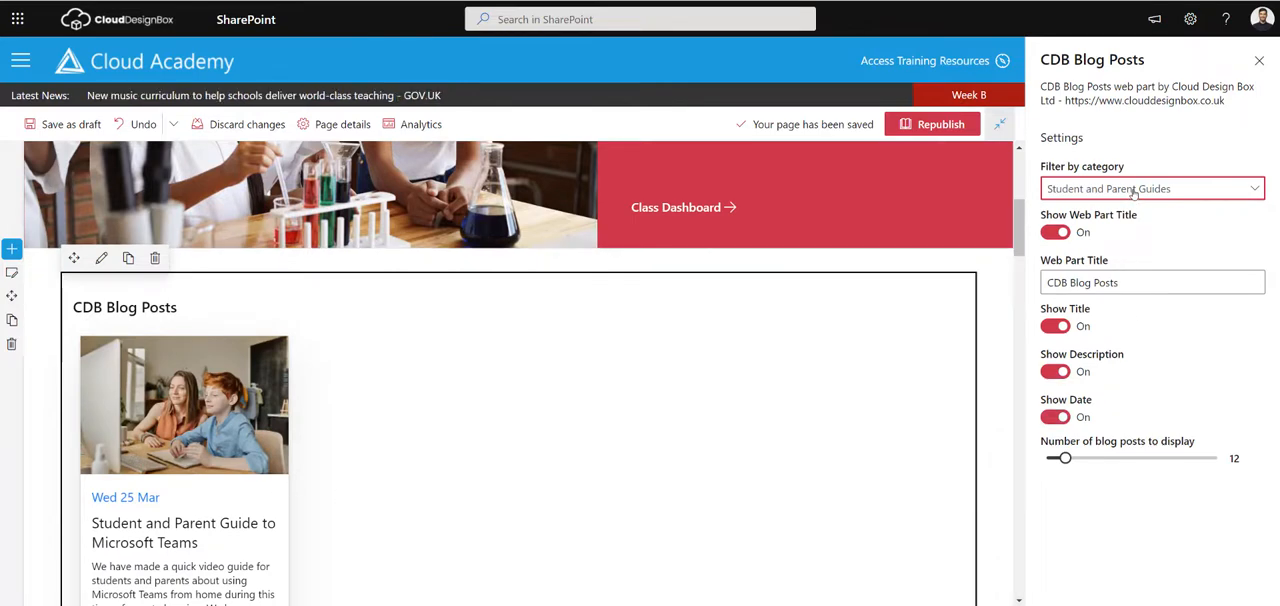
{"action": "left_click", "coordinate": [1150, 188]}
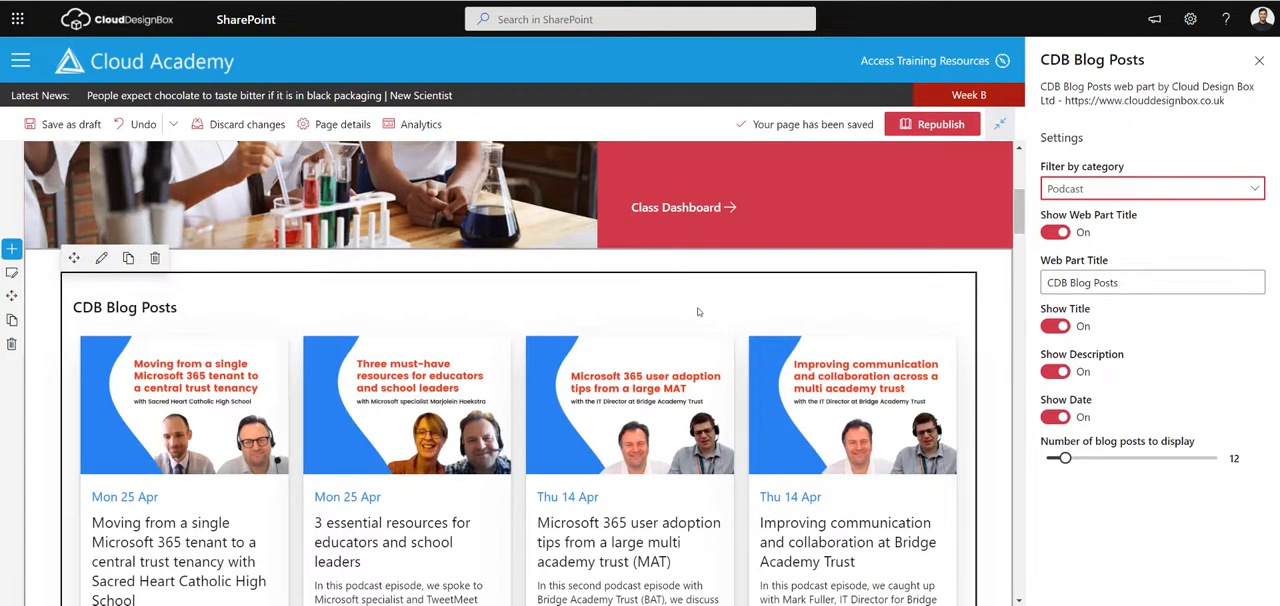
{"action": "mouse_move", "coordinate": [752, 314]}
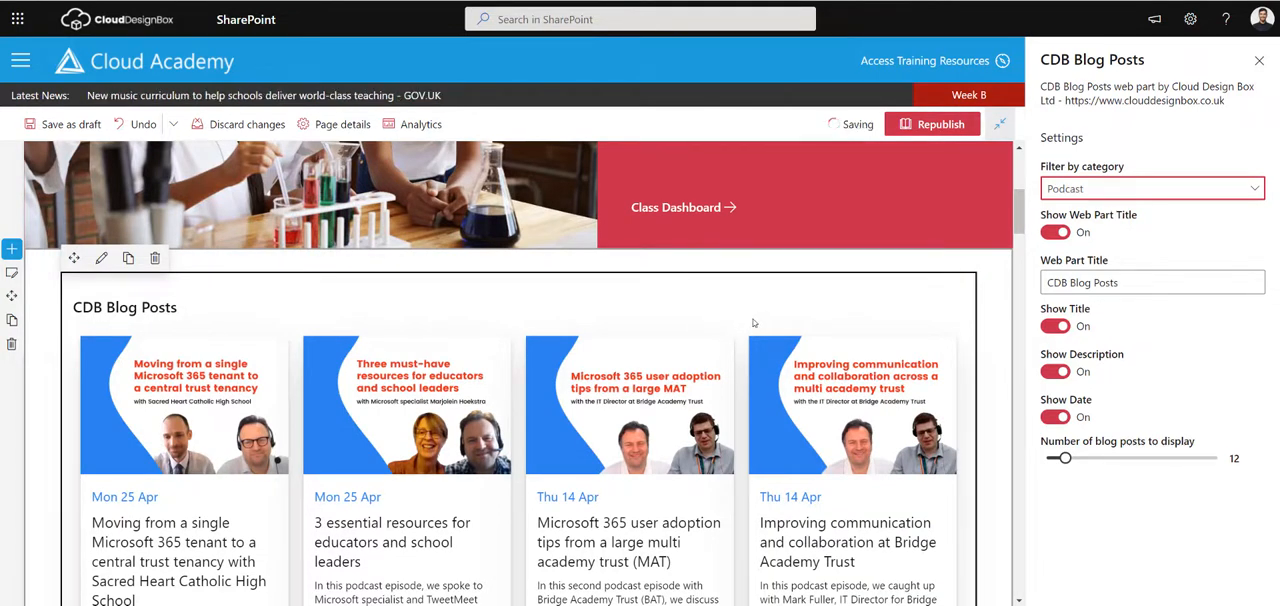
{"action": "mouse_move", "coordinate": [372, 424]}
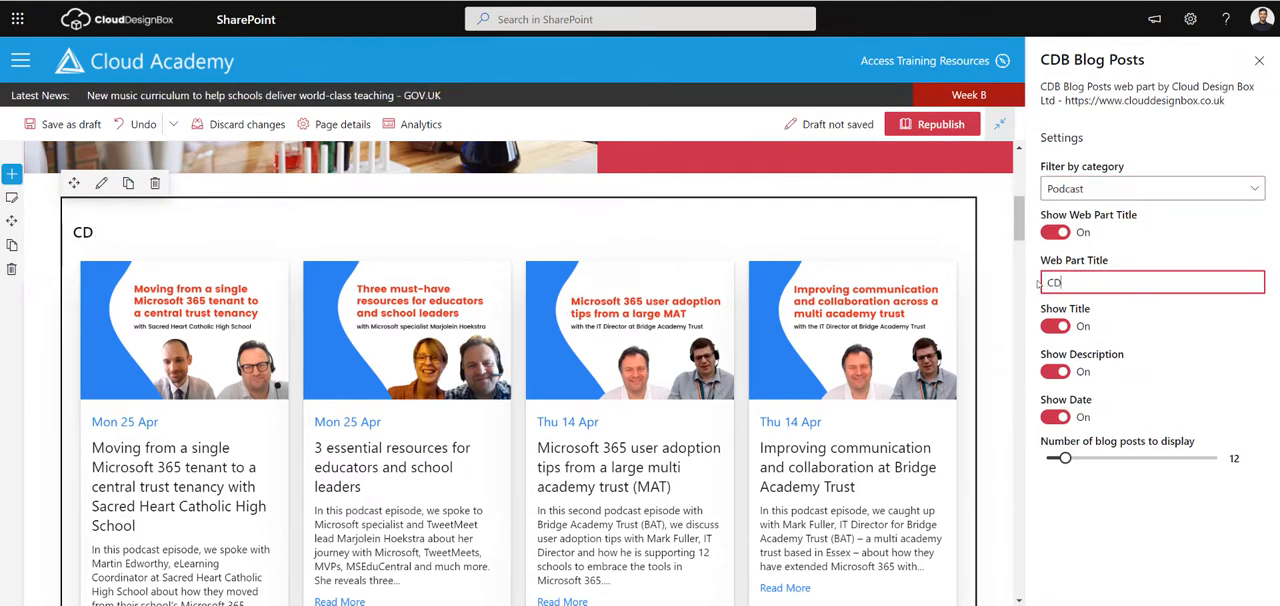
Title the web part 'CDB Podcasts' and leave post titles and descriptions shown.
{"action": "type", "text": "DB Podcasts"}
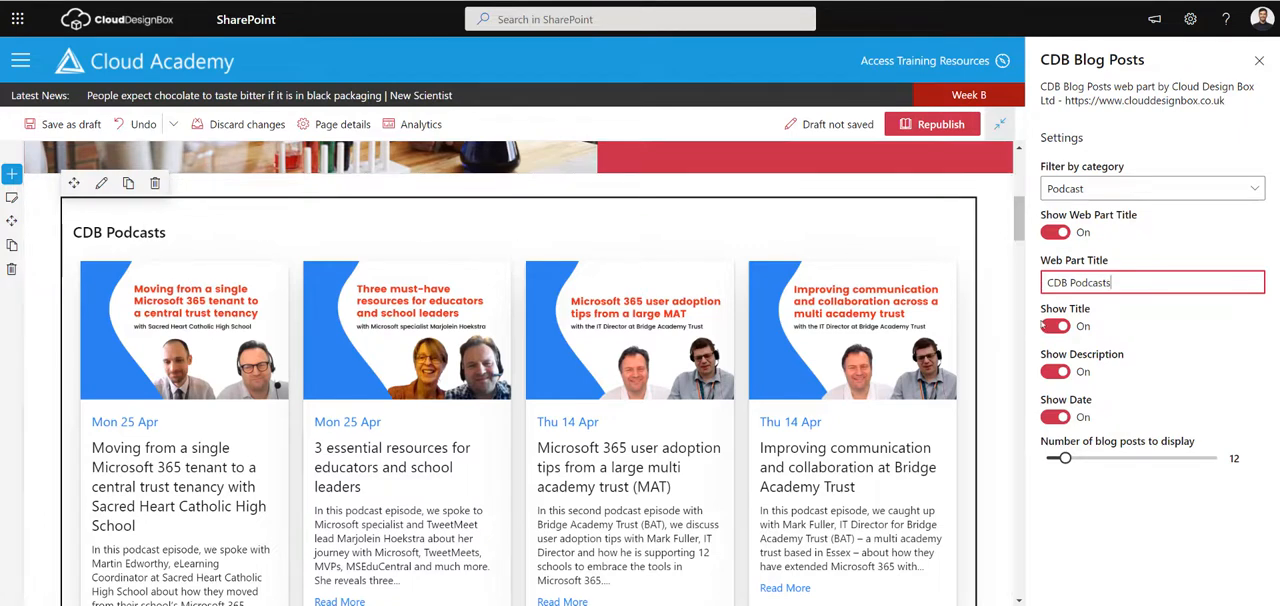
{"action": "left_click", "coordinate": [1054, 326]}
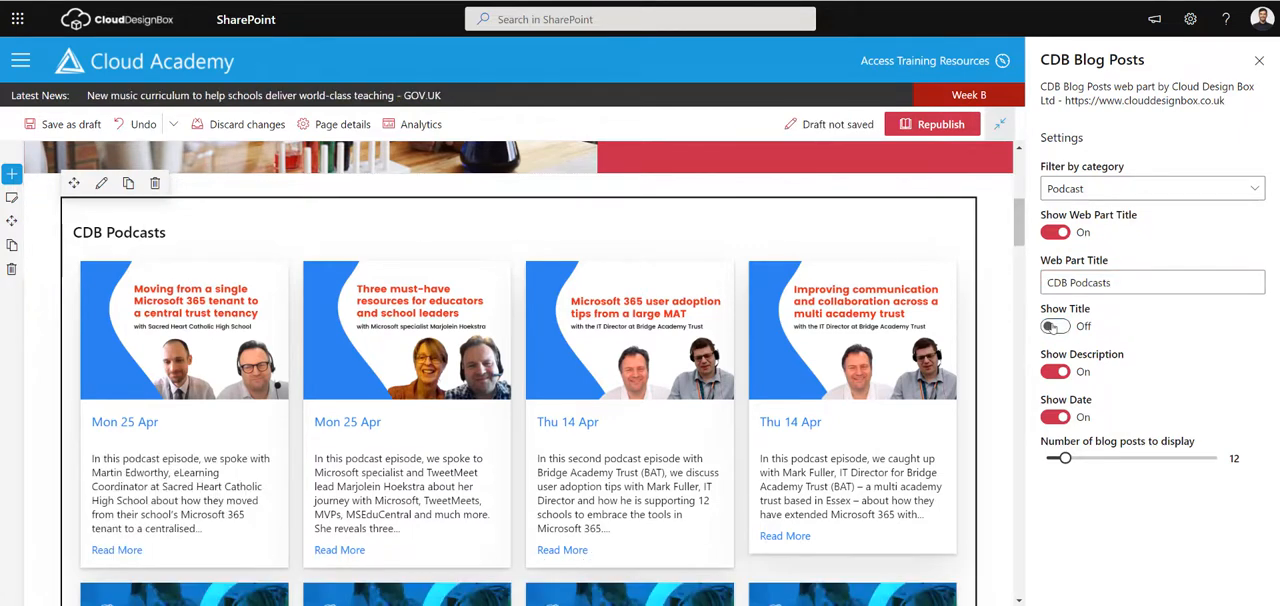
{"action": "left_click", "coordinate": [1054, 326]}
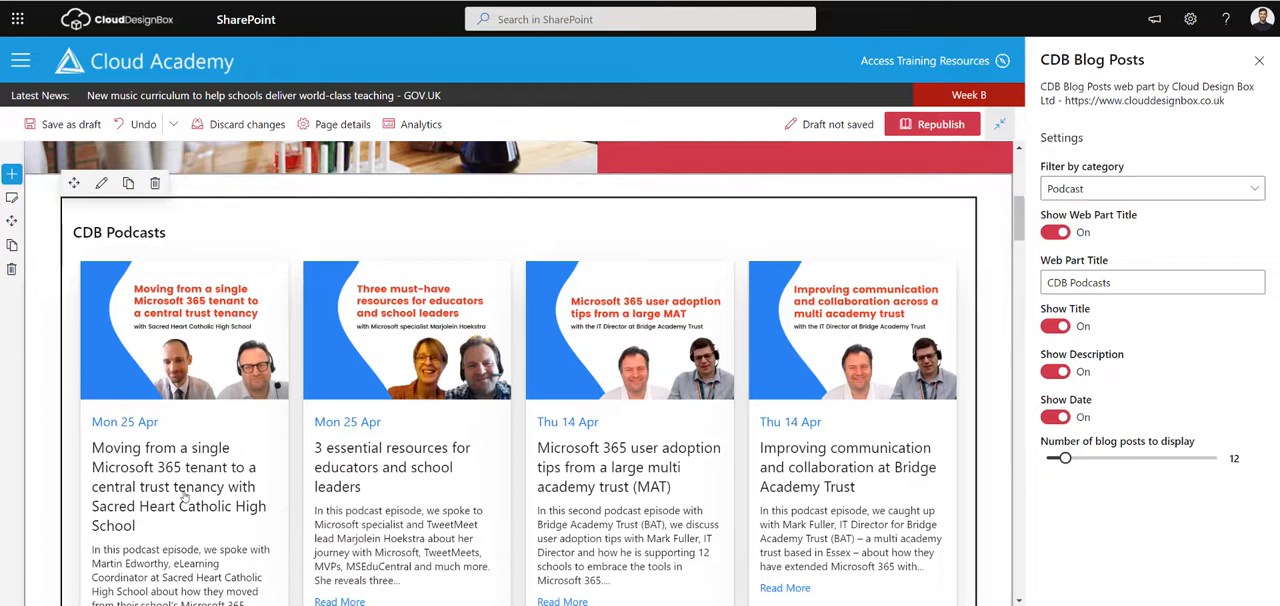
{"action": "left_click", "coordinate": [1056, 372]}
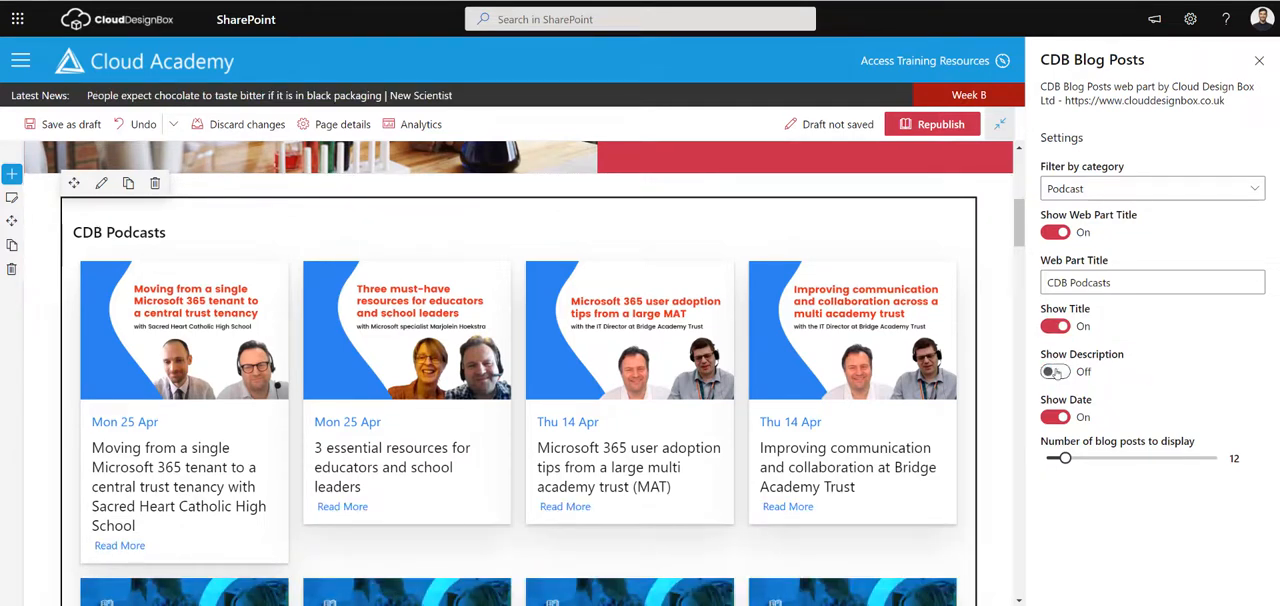
{"action": "left_click", "coordinate": [1054, 416]}
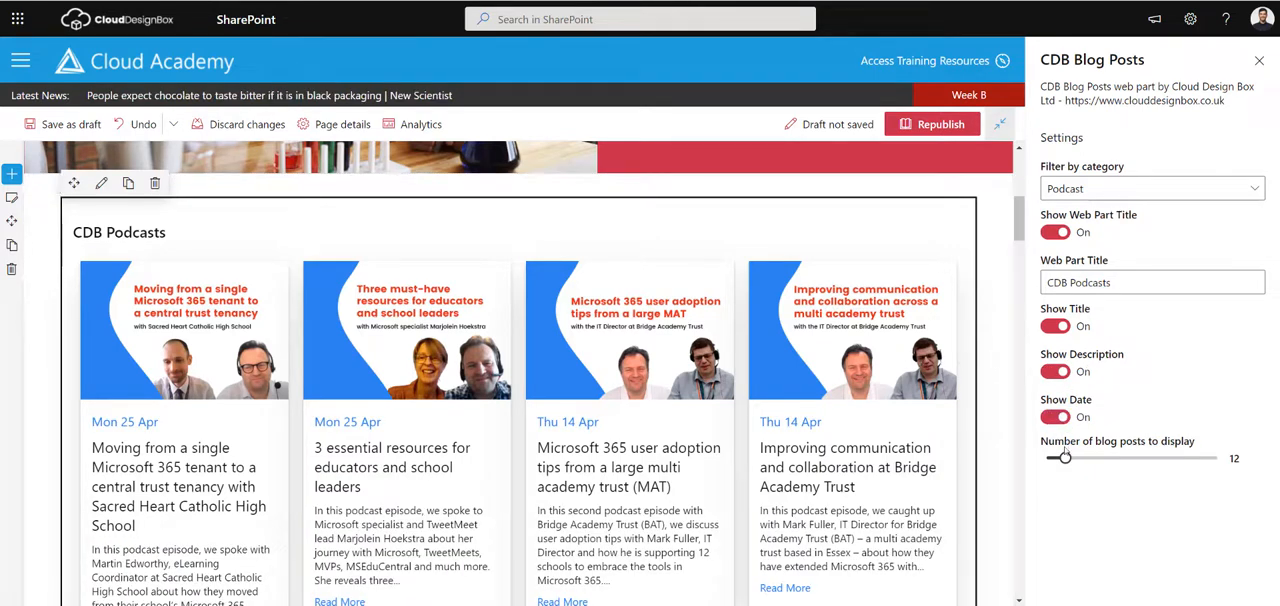
Limit the CDB Podcasts web part to display 4 posts.
{"action": "scroll", "scroll_direction": "down", "scroll_amount": 3}
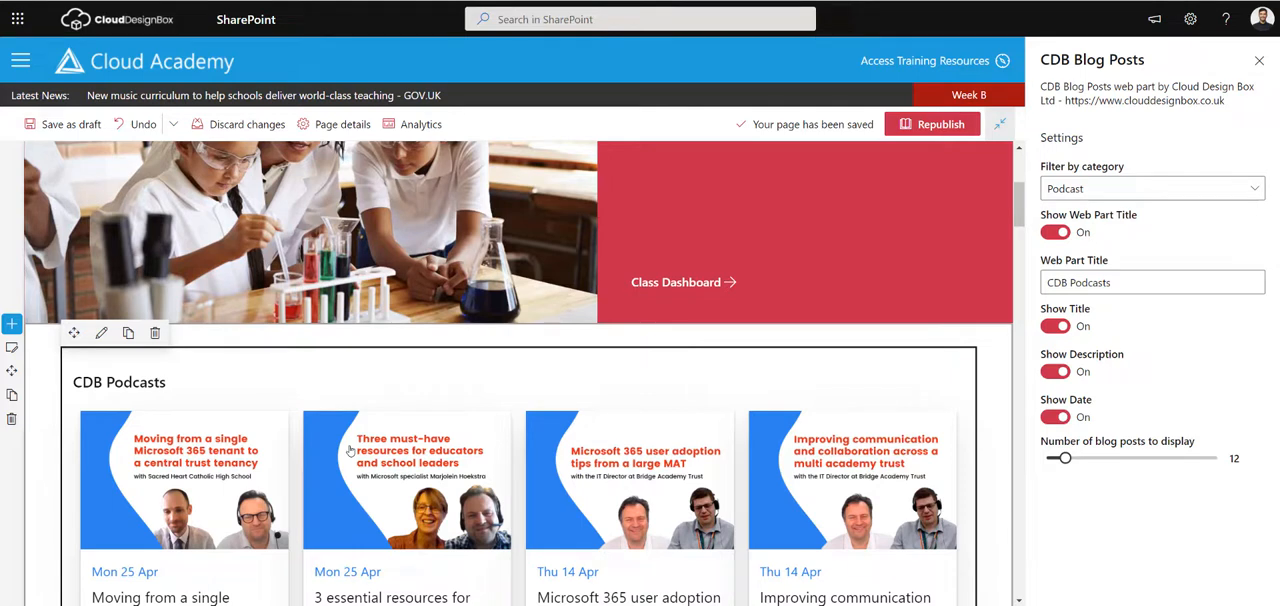
{"action": "mouse_move", "coordinate": [1036, 436]}
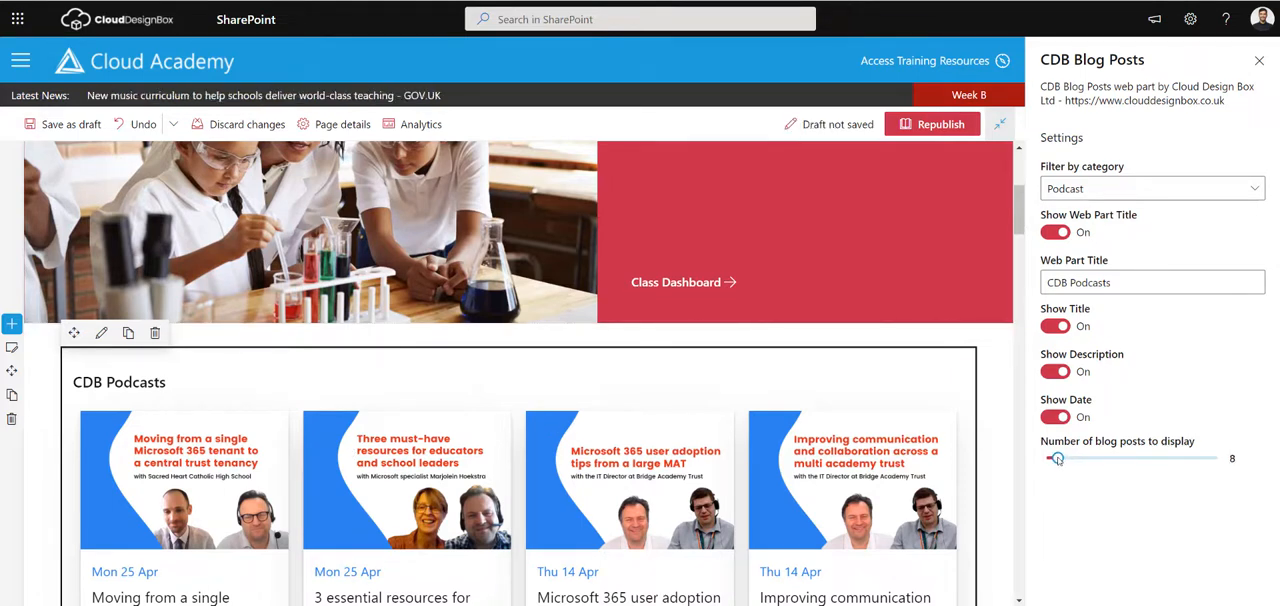
{"action": "left_click_drag", "start_coordinate": [1056, 458], "coordinate": [1052, 458]}
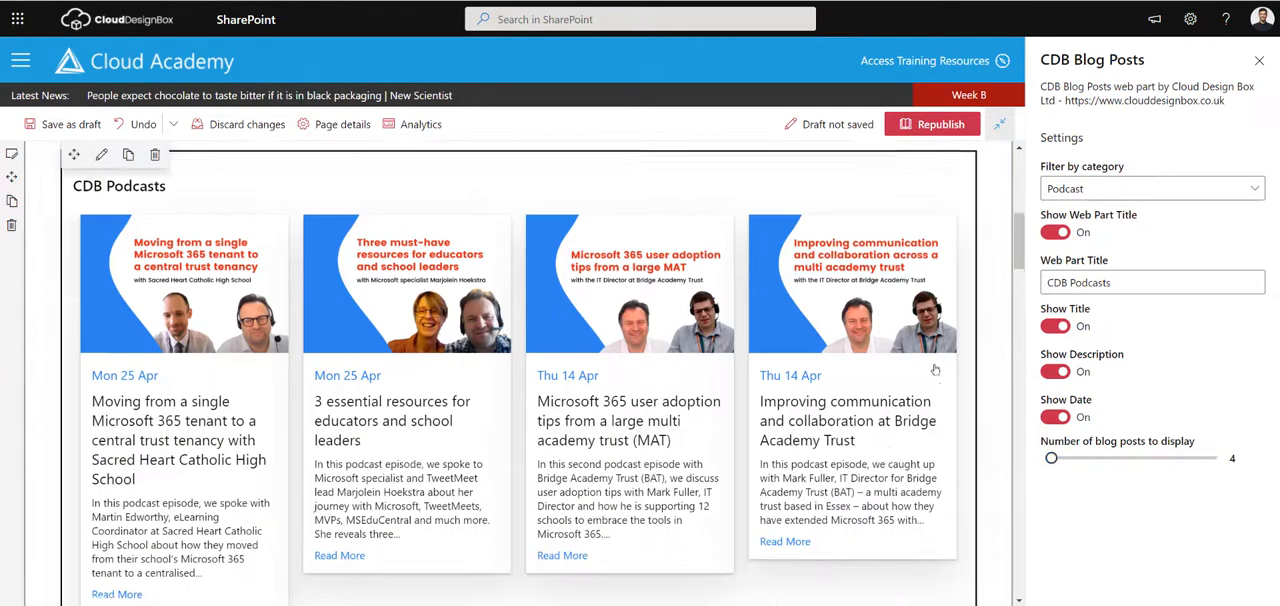
{"action": "scroll", "scroll_direction": "down", "scroll_amount": 3}
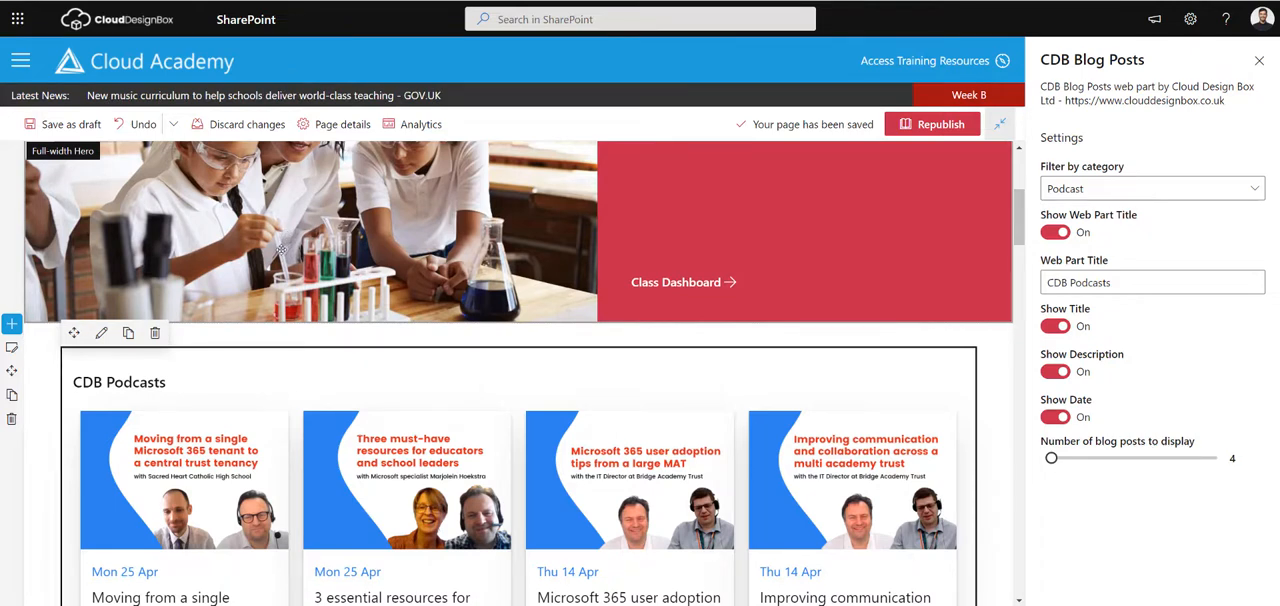
Republish the home page and follow the Sacred Heart tenancy podcast card.
{"action": "left_click", "coordinate": [932, 124]}
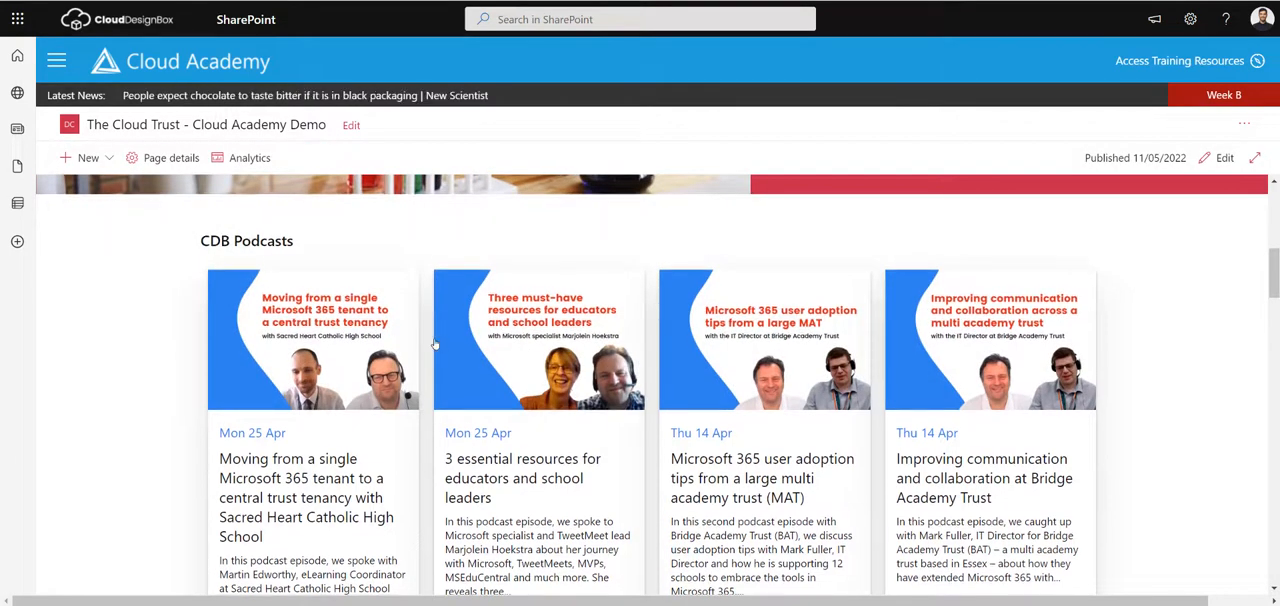
{"action": "left_click", "coordinate": [312, 340]}
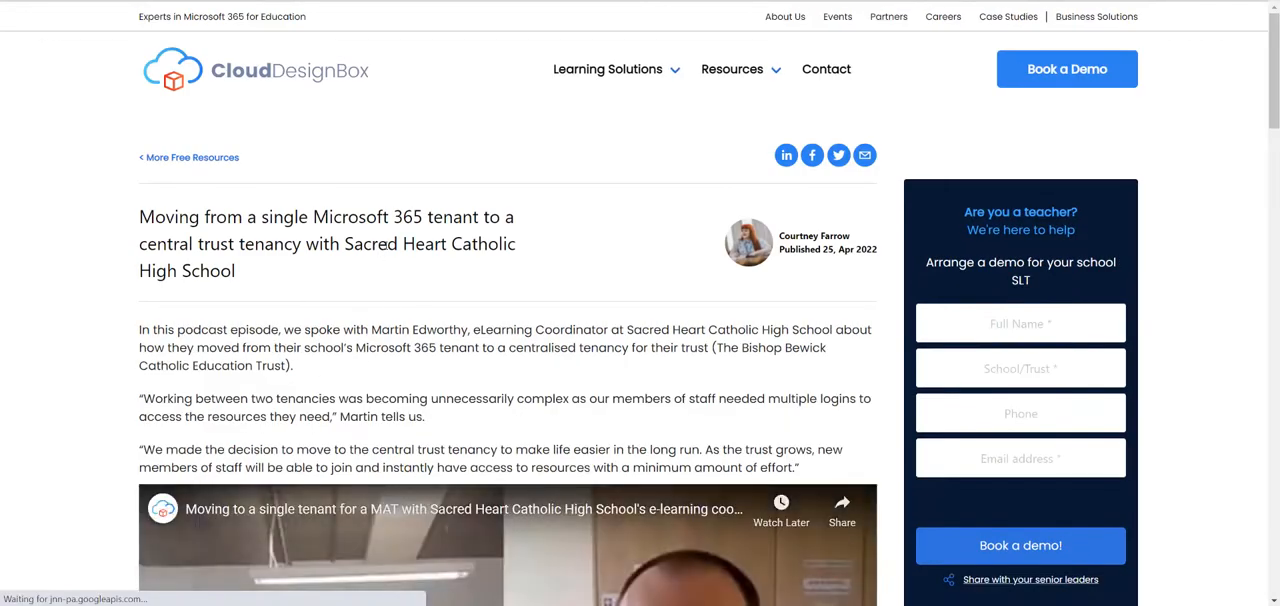
Scroll the Sacred Heart podcast article past its video into the migration story.
{"action": "scroll", "scroll_direction": "down", "scroll_amount": 3}
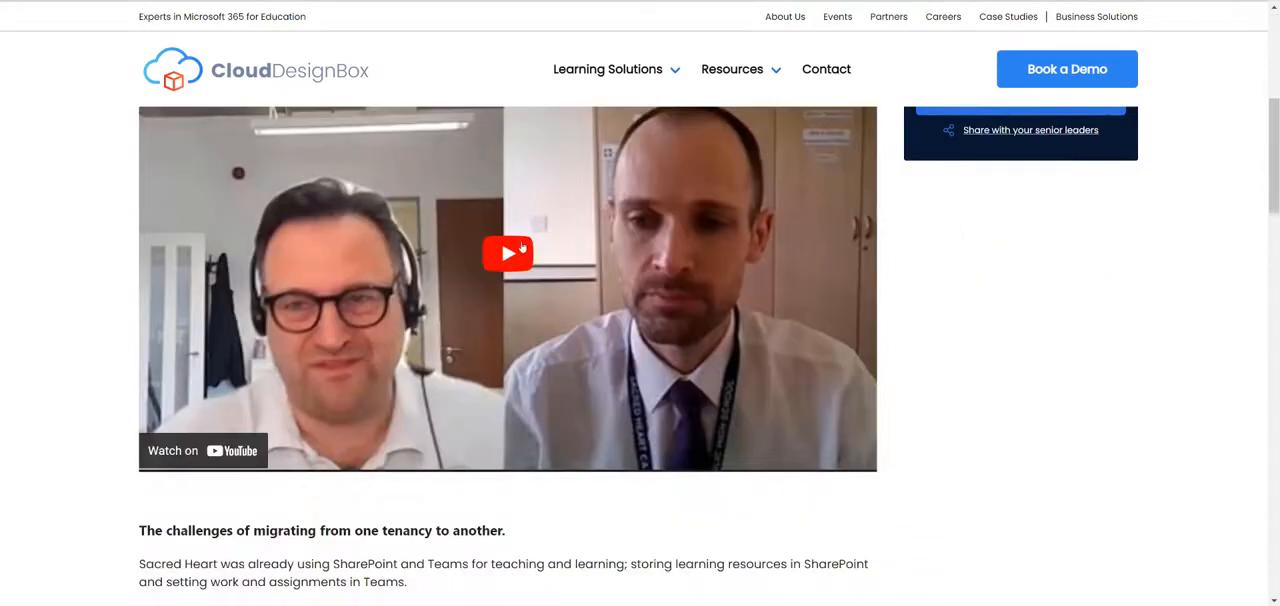
{"action": "scroll", "scroll_direction": "down", "scroll_amount": 3}
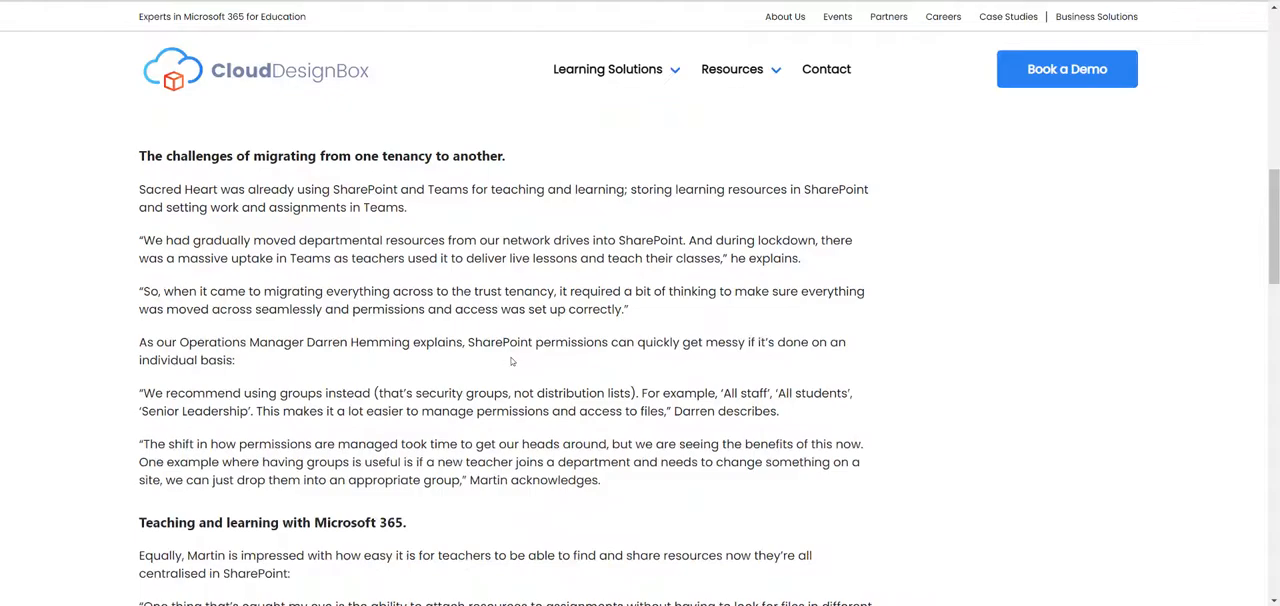